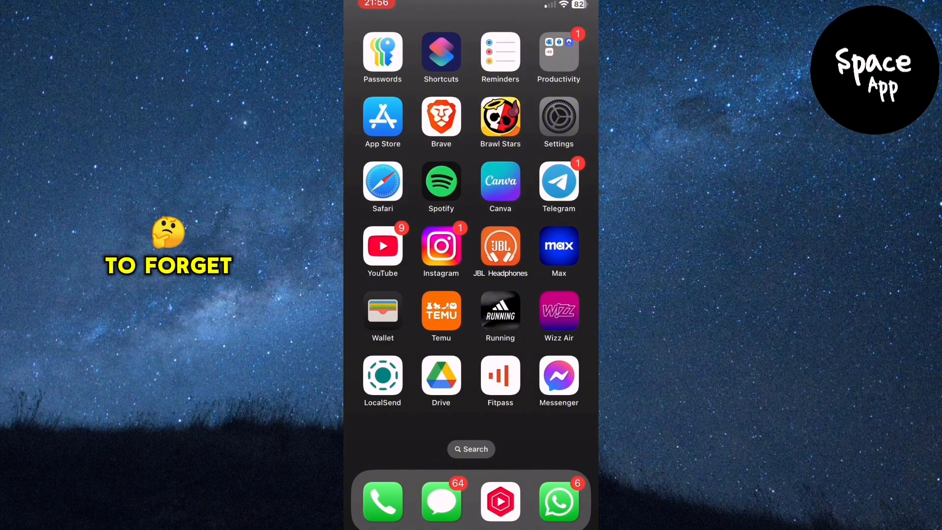
# Go to Settings > Wi-Fi and show the details of the connected Mladenovic 2.4G network.
pyautogui.click(559, 122)
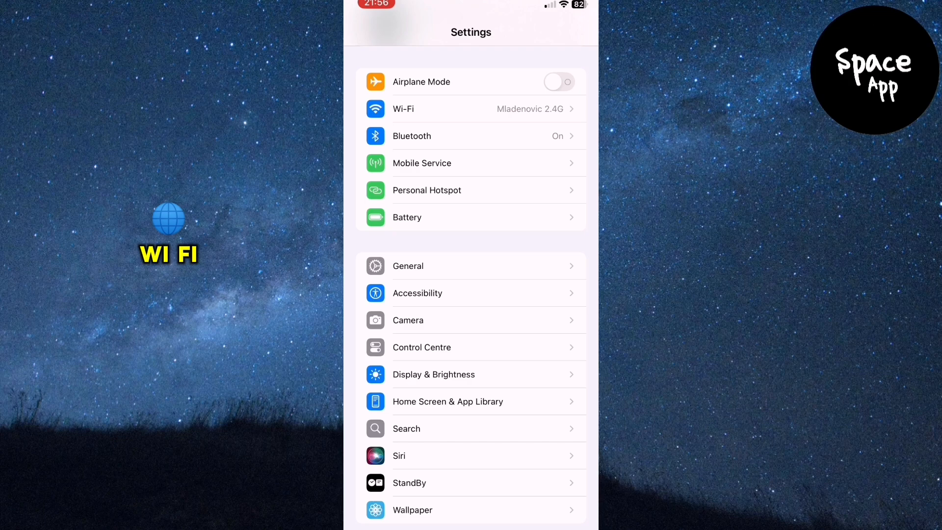
pyautogui.click(470, 109)
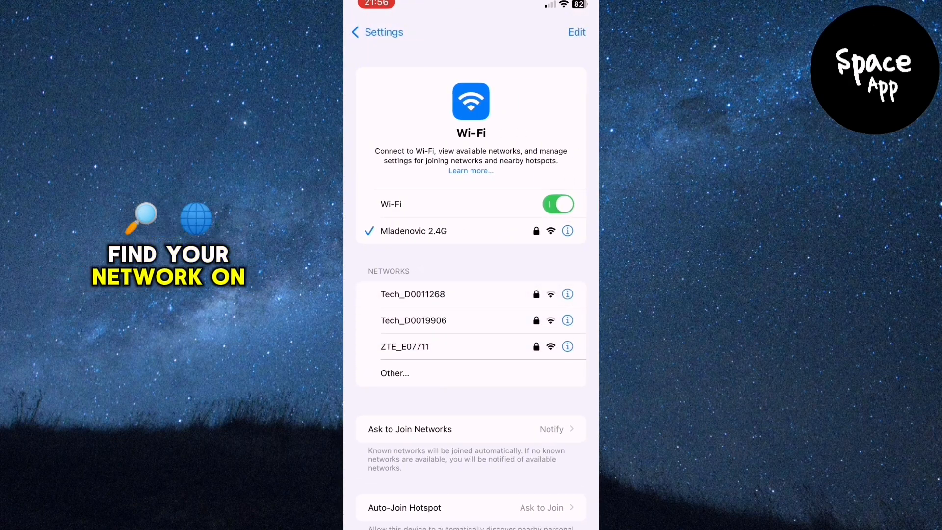
pyautogui.click(567, 230)
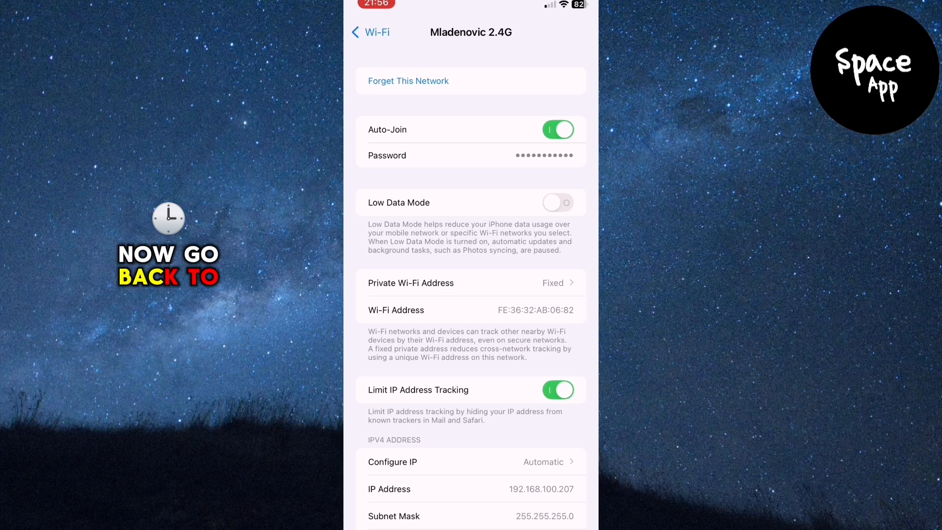
# Return from the network details to the Wi-Fi list and back out to the home screen.
pyautogui.click(369, 31)
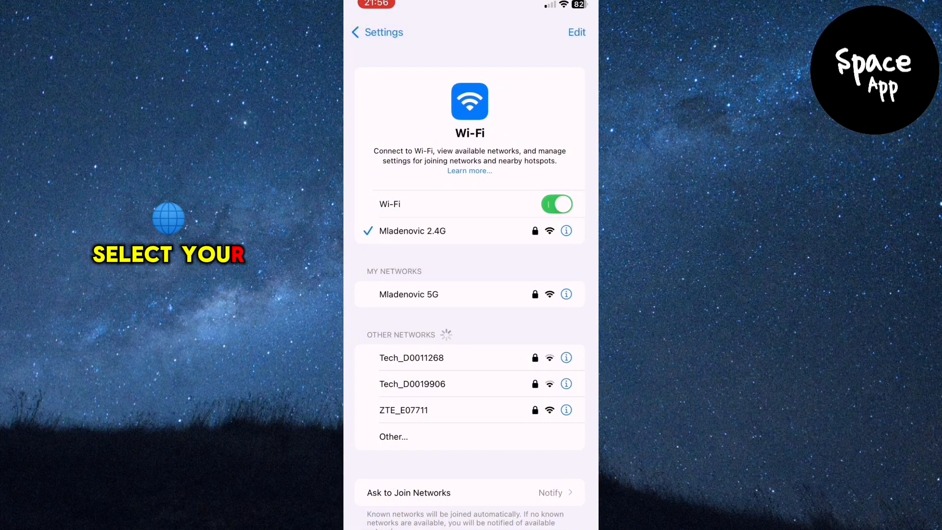
pyautogui.click(376, 31)
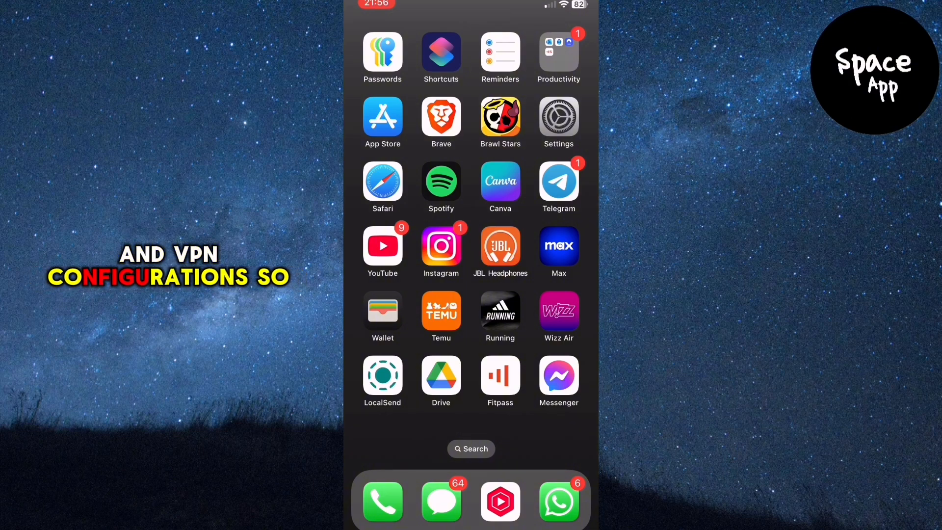
# Under Transfer or Reset iPhone, bring up the reset choices and pick Reset Network Settings.
pyautogui.click(558, 122)
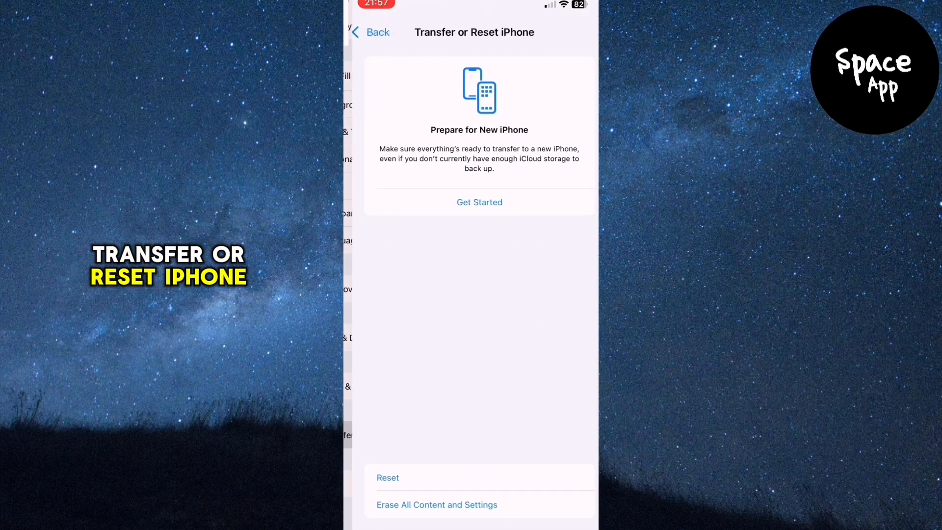
pyautogui.click(388, 477)
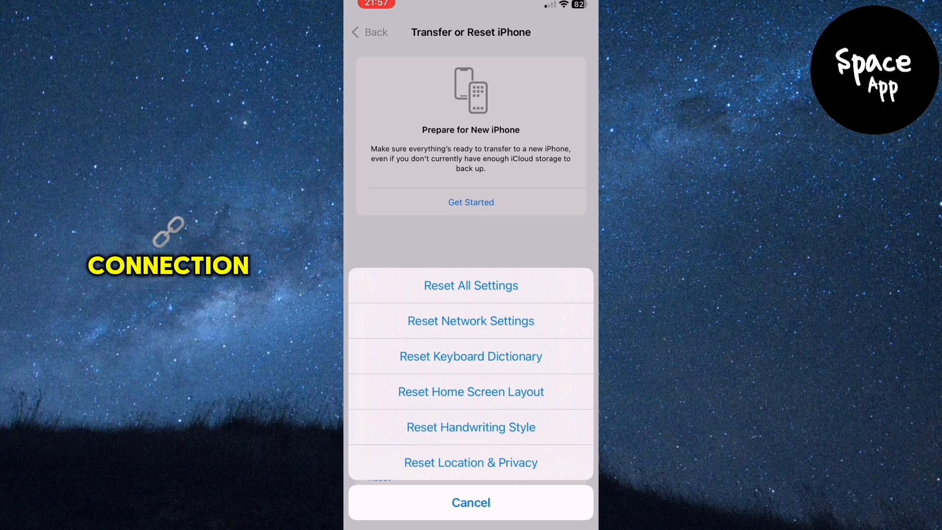
pyautogui.click(471, 502)
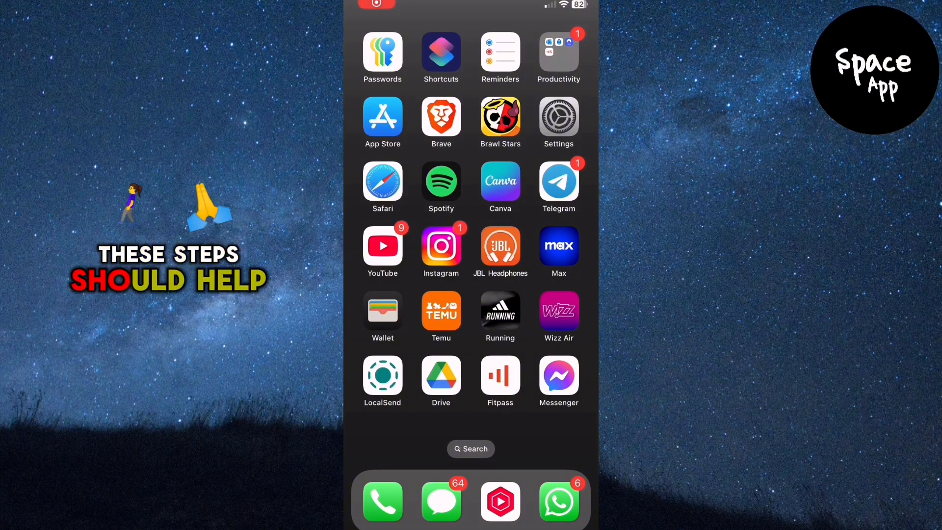